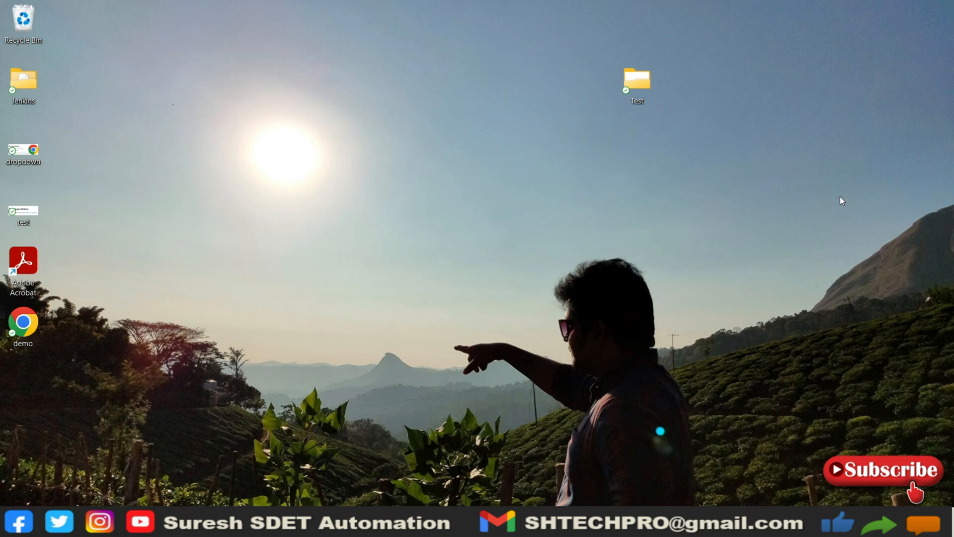
mouse_move(633, 212)
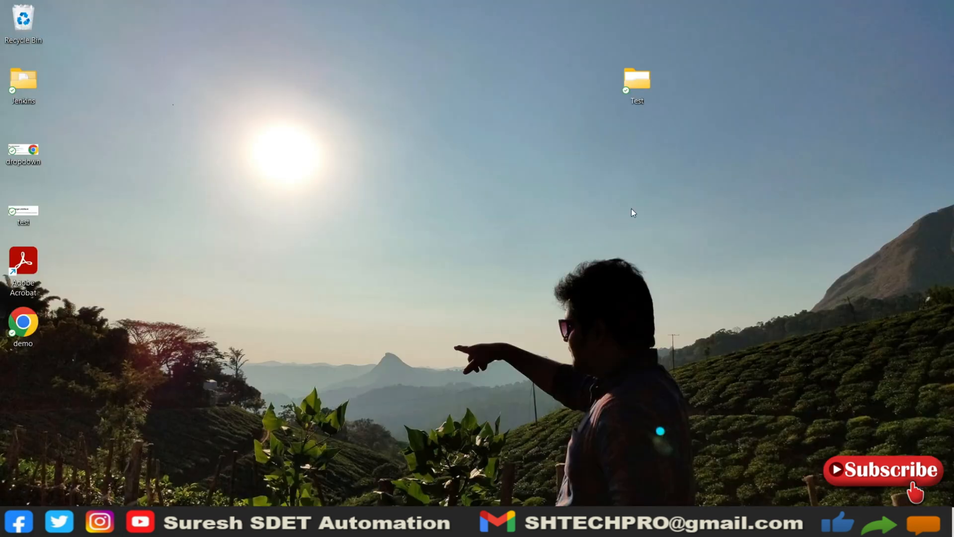
mouse_move(667, 198)
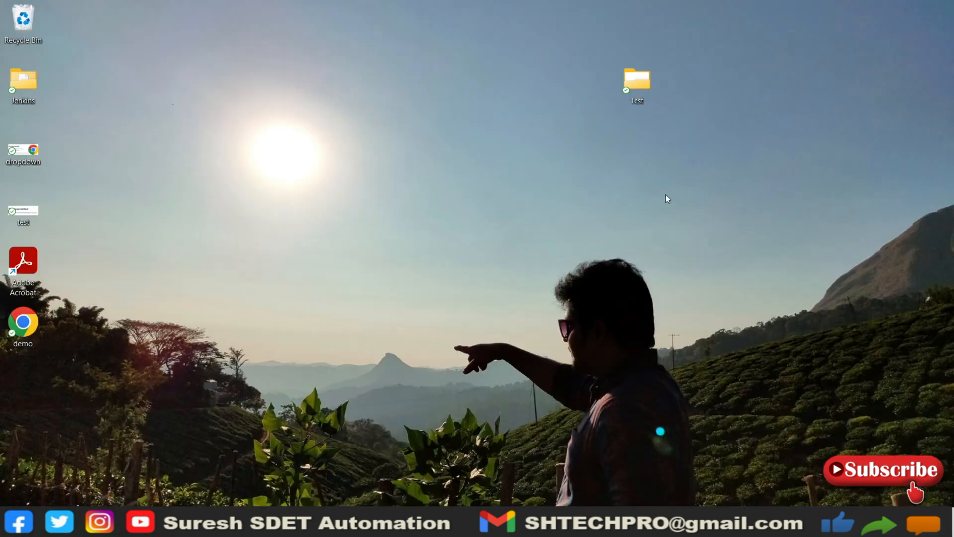
Step: Open Command Prompt, locate Python with 'where python', and start the Python 3.10.9 interpreter
key("Win+r")
type("cmd")
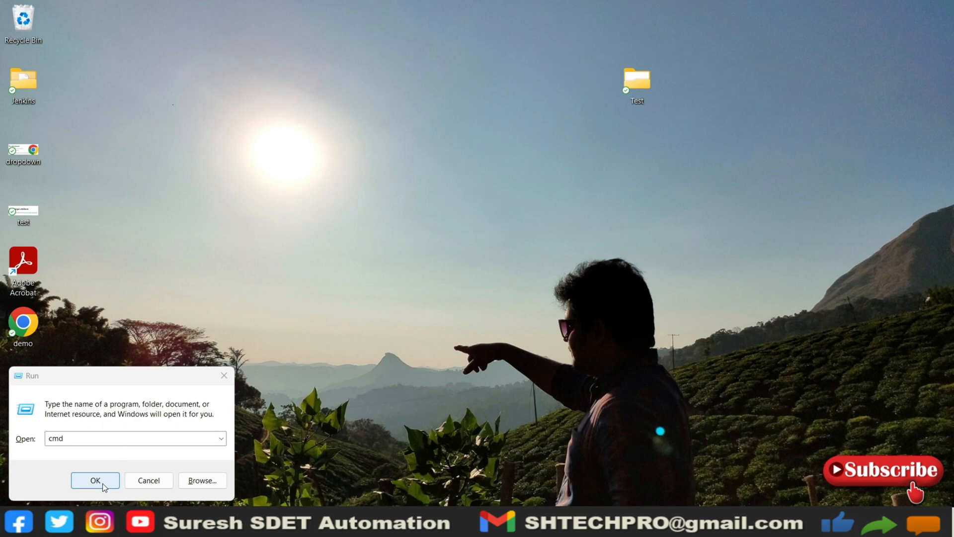
left_click(95, 480)
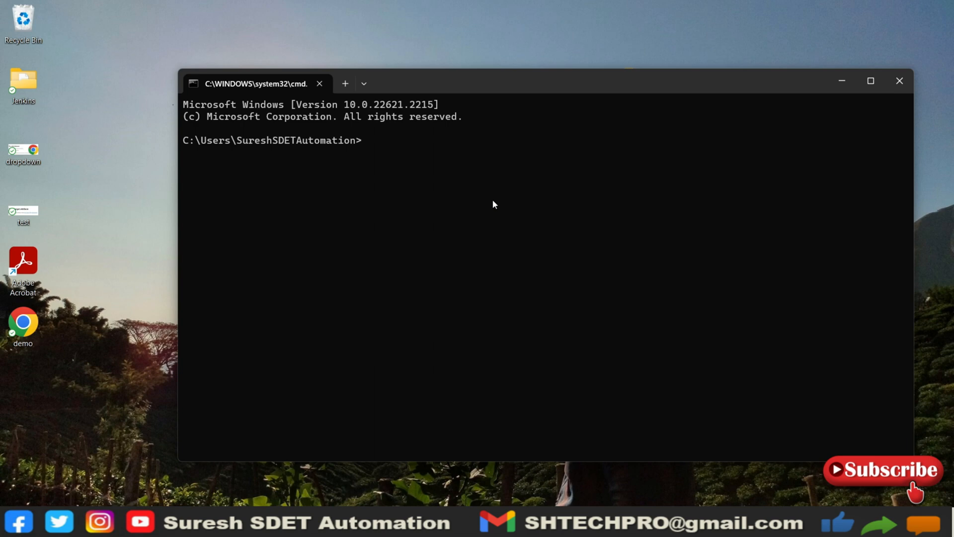
type("where")
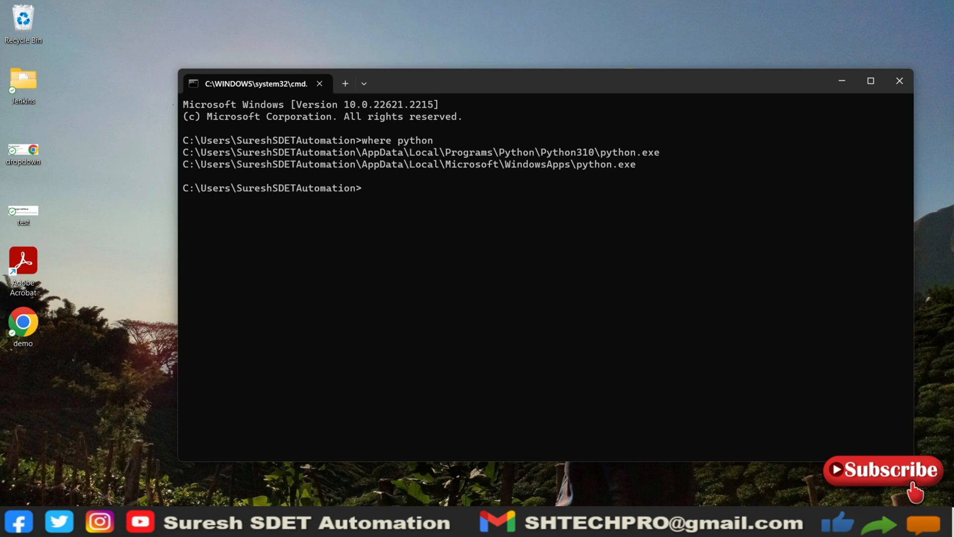
type("pyt")
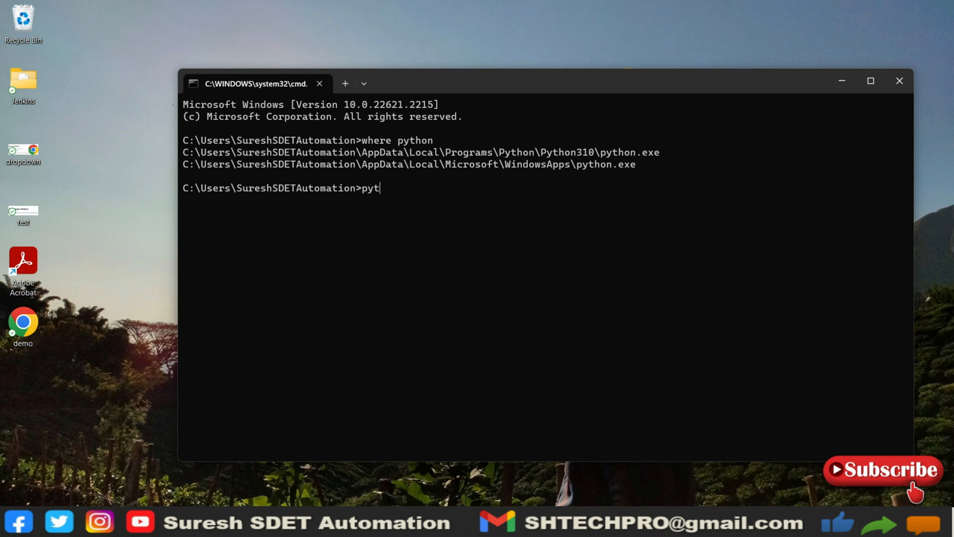
key("Enter")
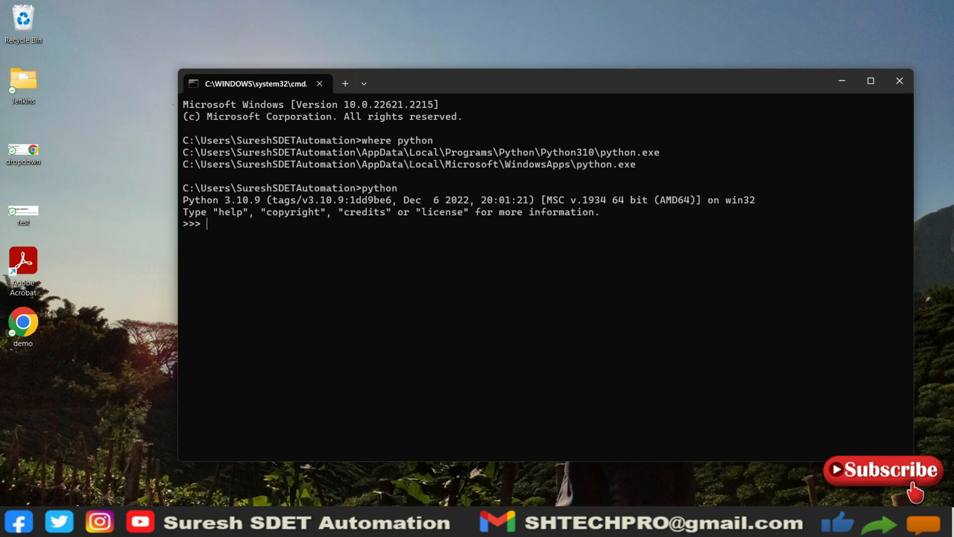
mouse_move(542, 301)
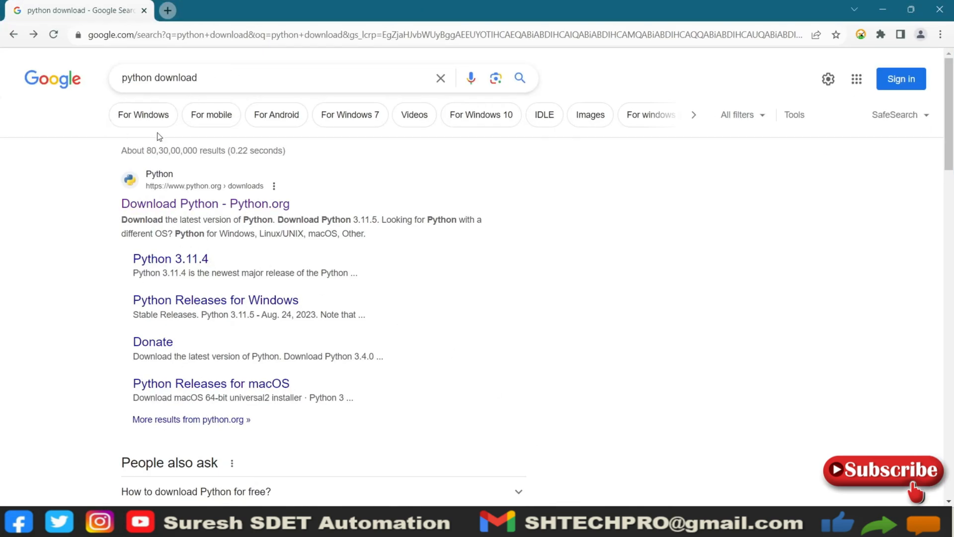
mouse_move(205, 204)
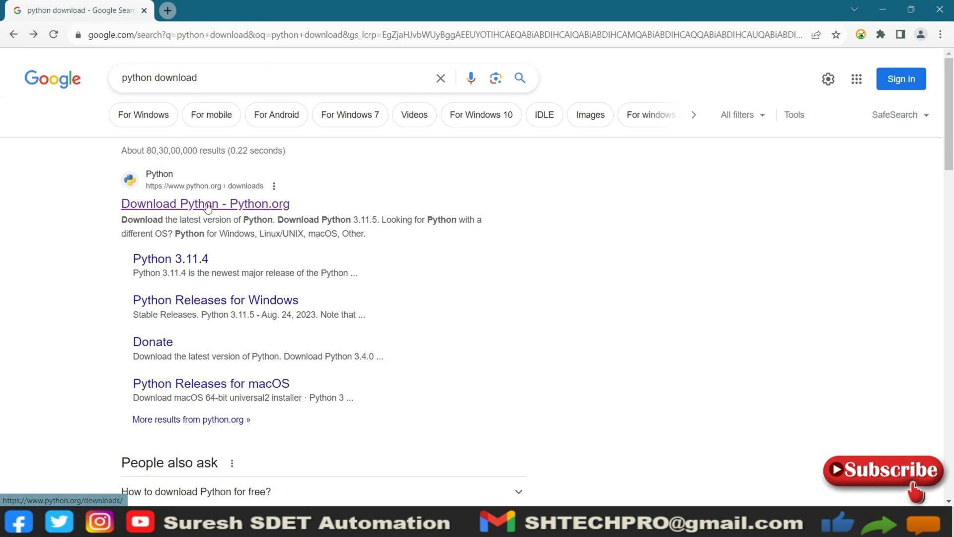
Step: Follow the 'Download Python - Python.org' result to the python.org downloads page
left_click(205, 203)
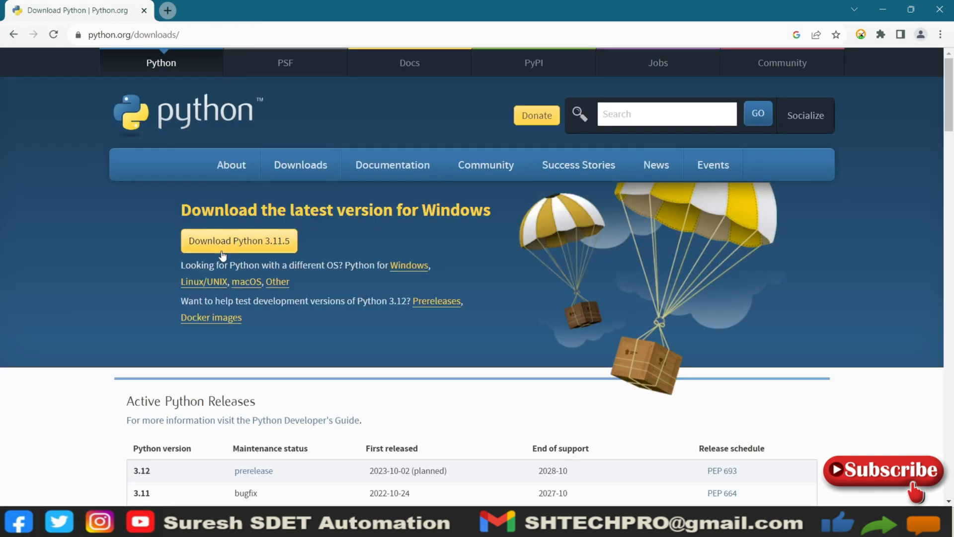
mouse_move(316, 243)
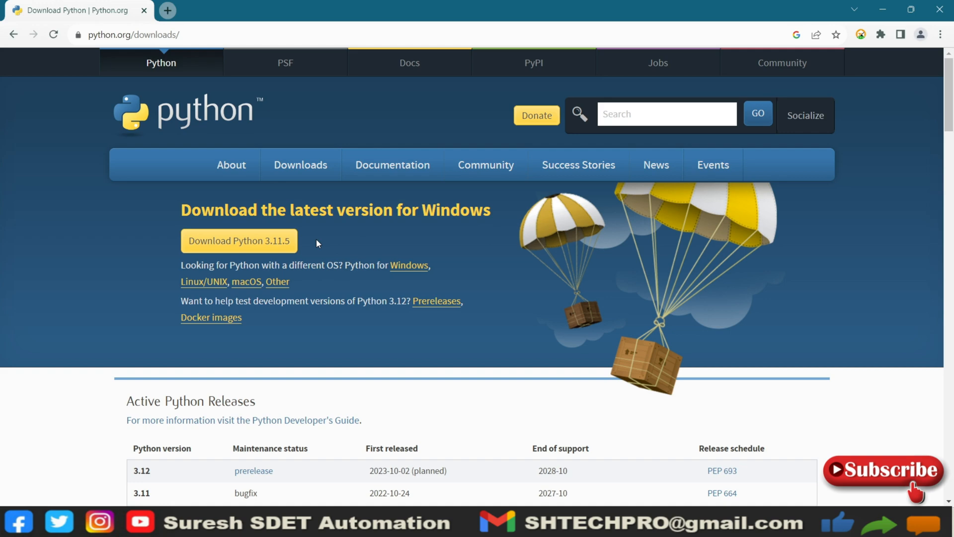
mouse_move(313, 244)
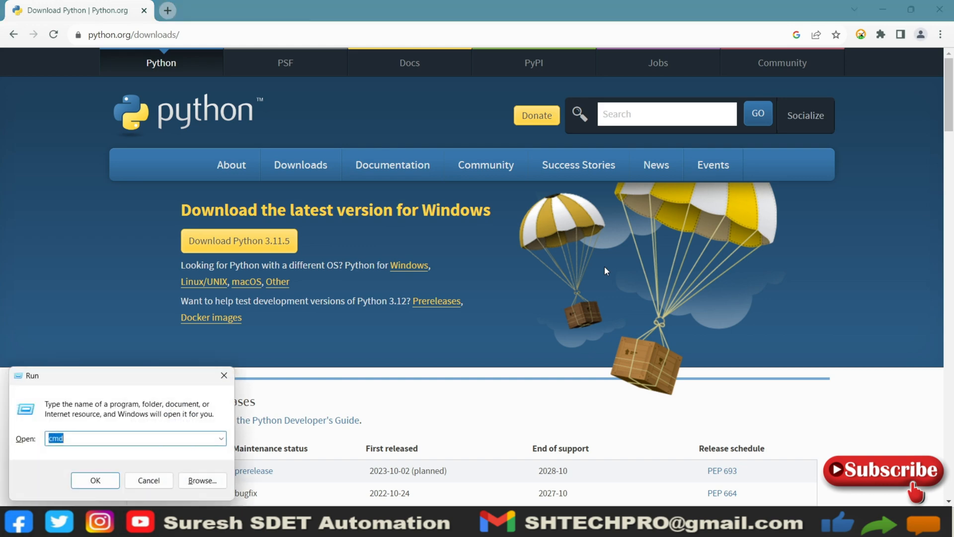
Step: In a new Command Prompt, run pip install pytest, showing pytest 7.4.2 already satisfied
left_click(95, 480)
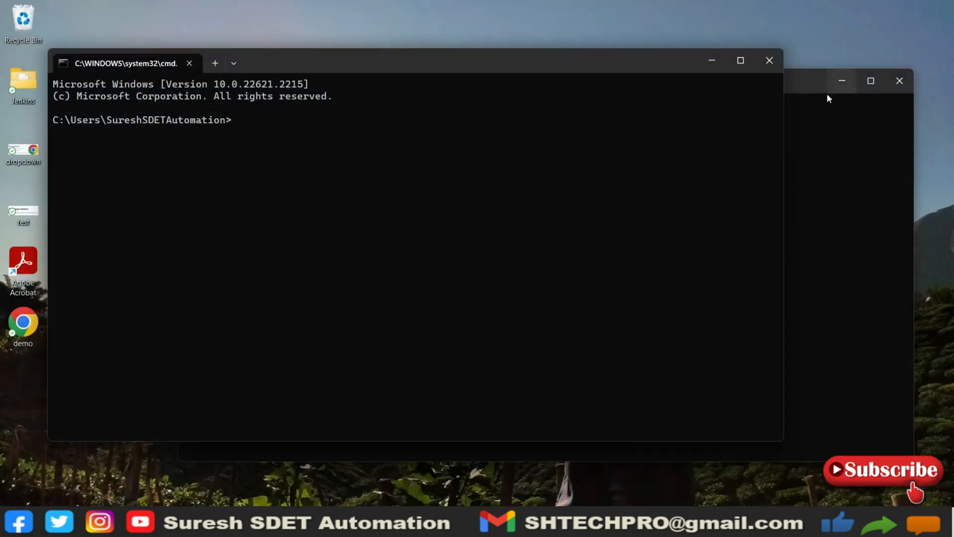
left_click(900, 81)
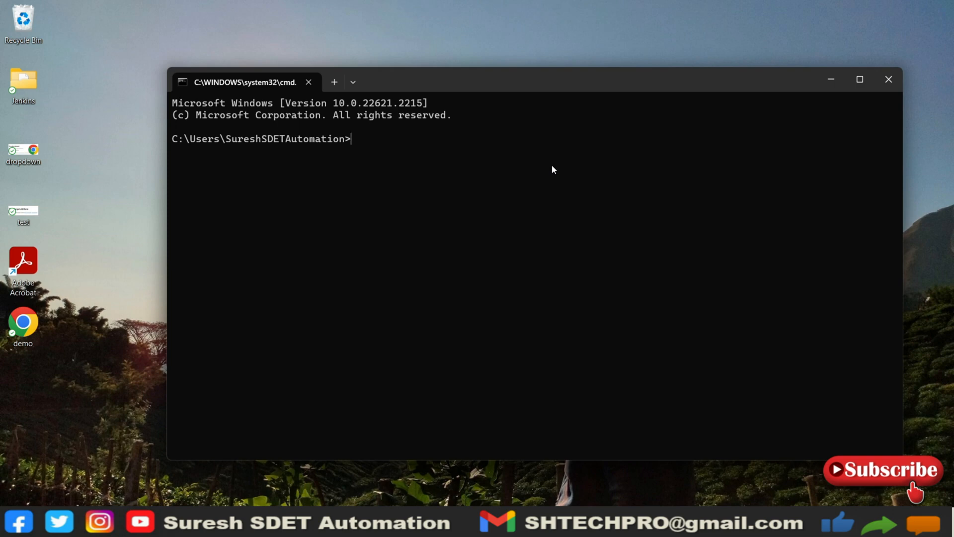
type("pip insta")
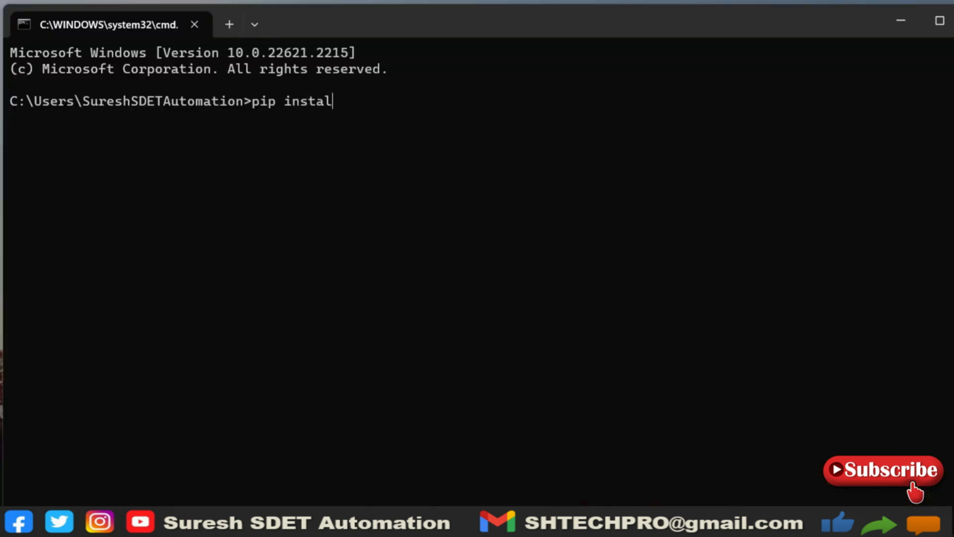
type("l pyte")
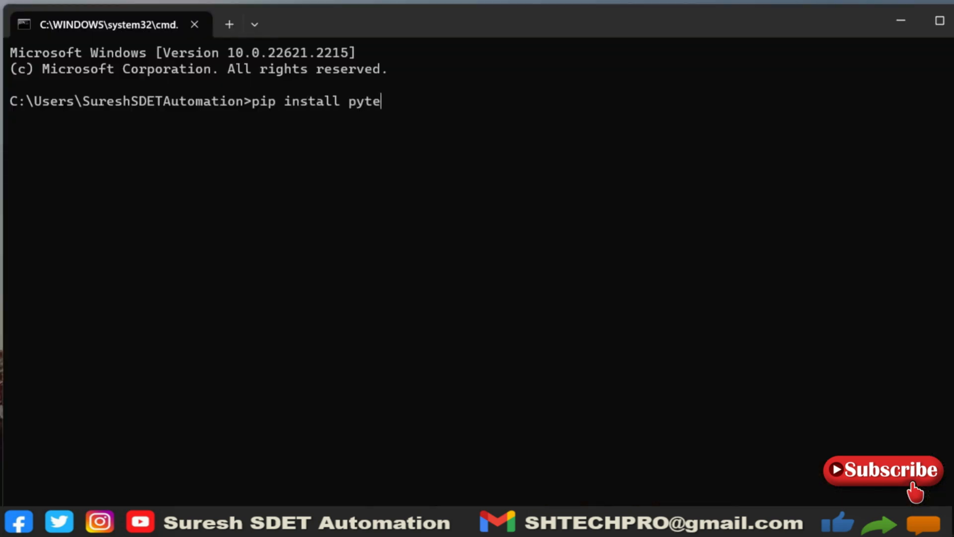
type("st")
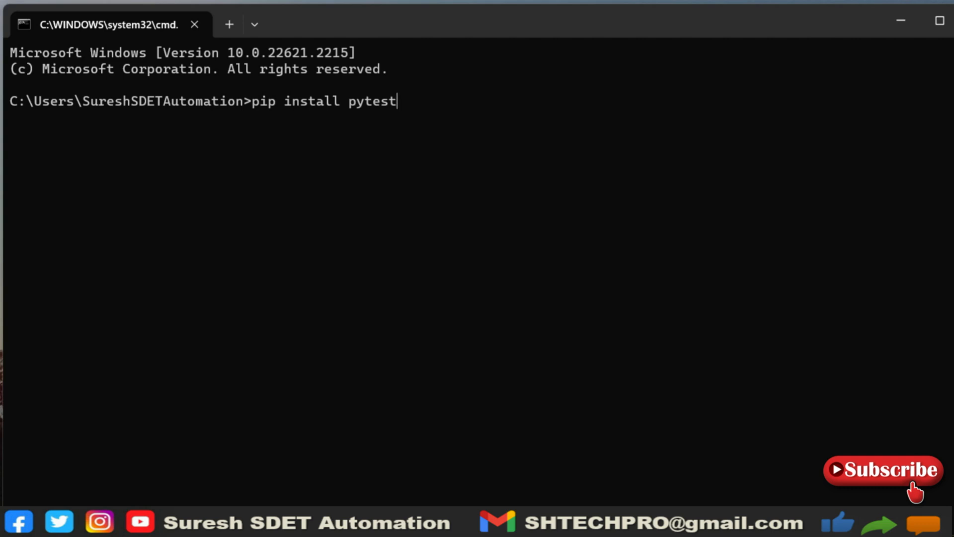
type("==")
type("py")
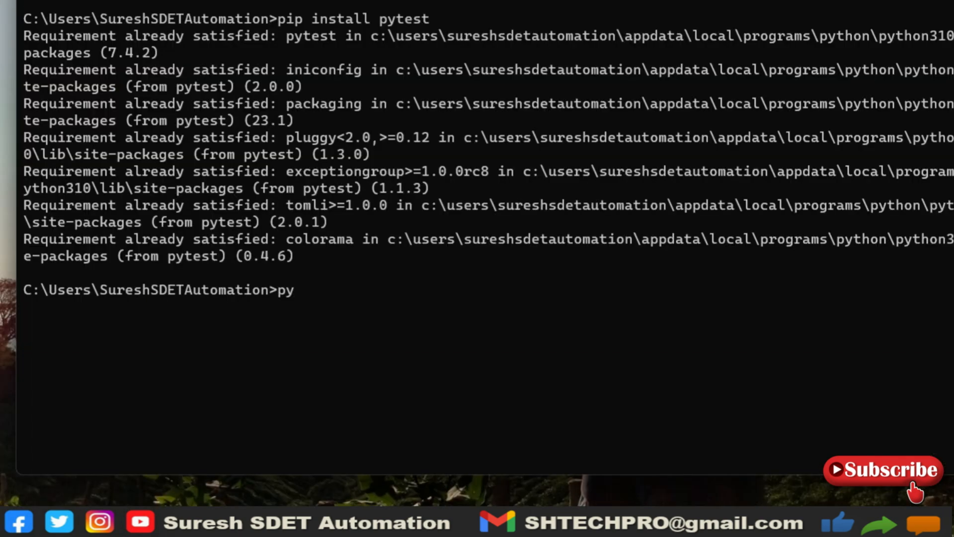
Step: Print pytest --help, scroll through its options, then minimize Command Prompt
type(".test")
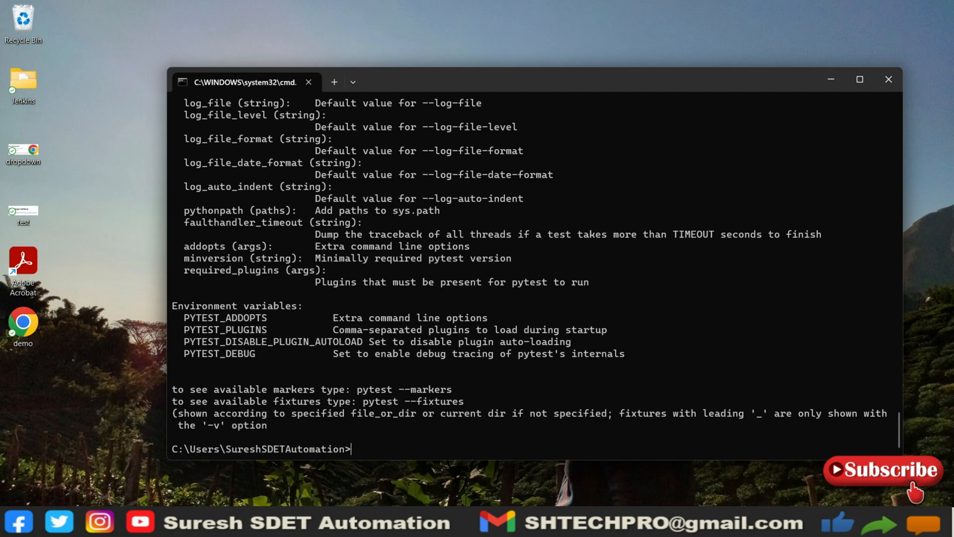
mouse_move(457, 203)
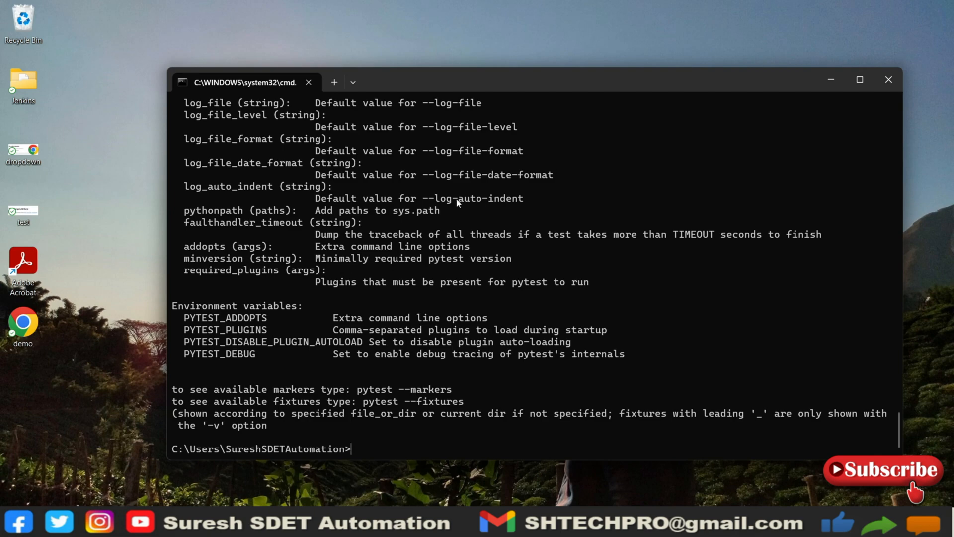
scroll("up", 3)
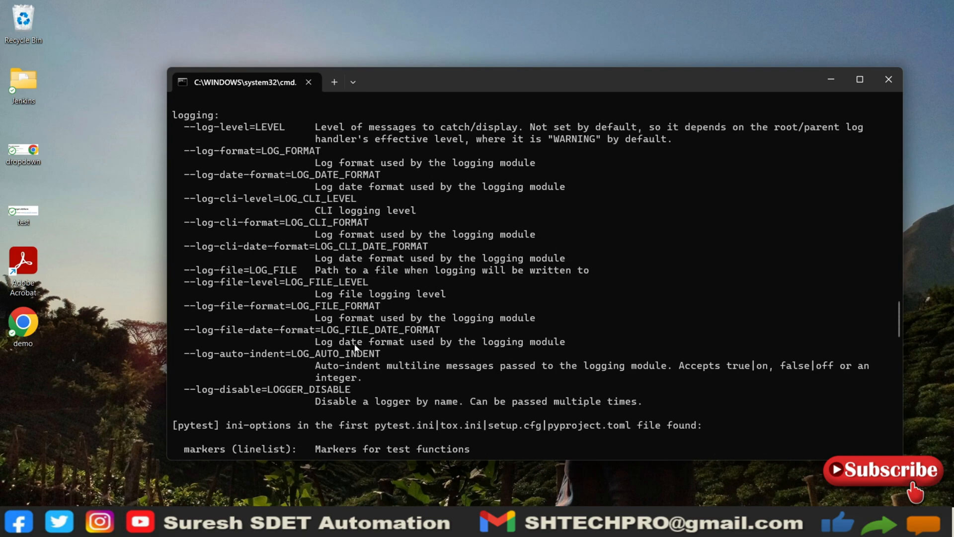
scroll("down", 3)
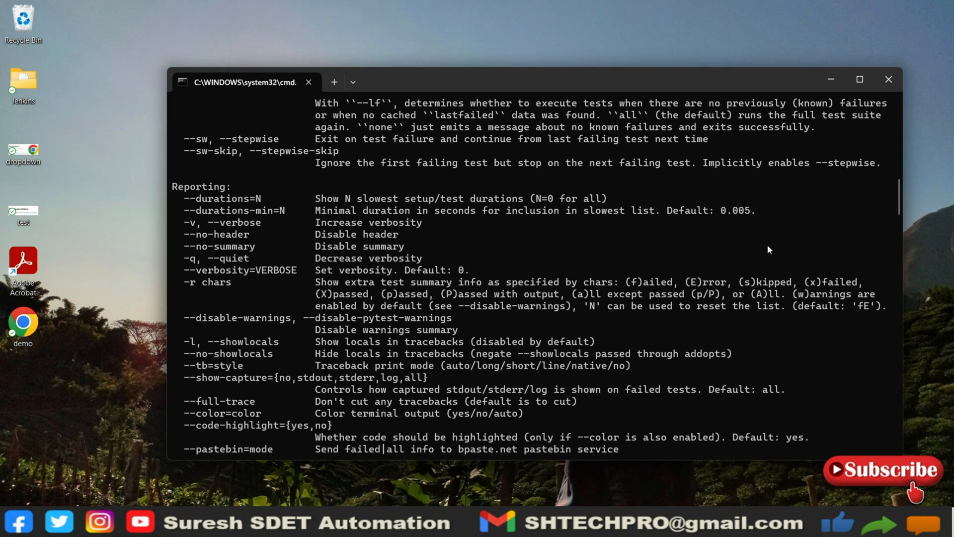
scroll("down", 3)
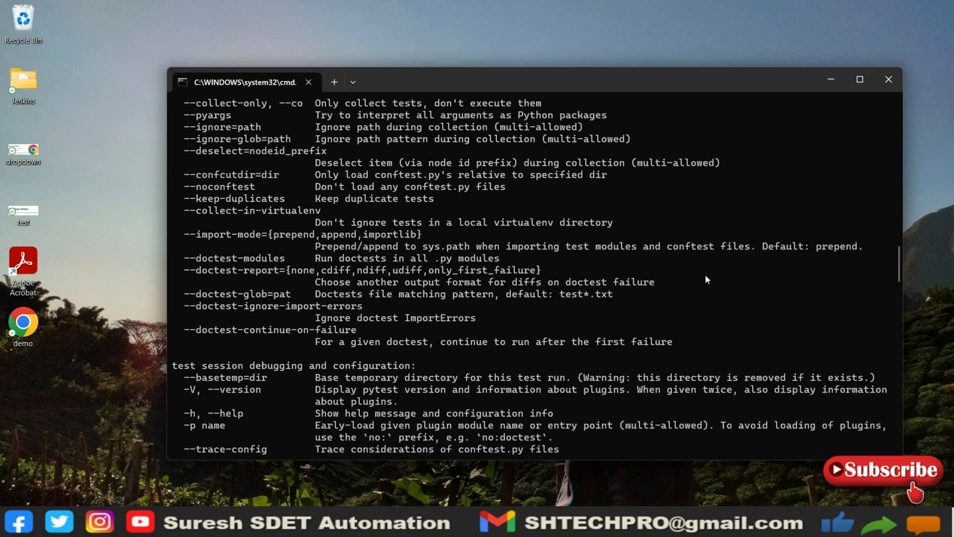
scroll("down", 3)
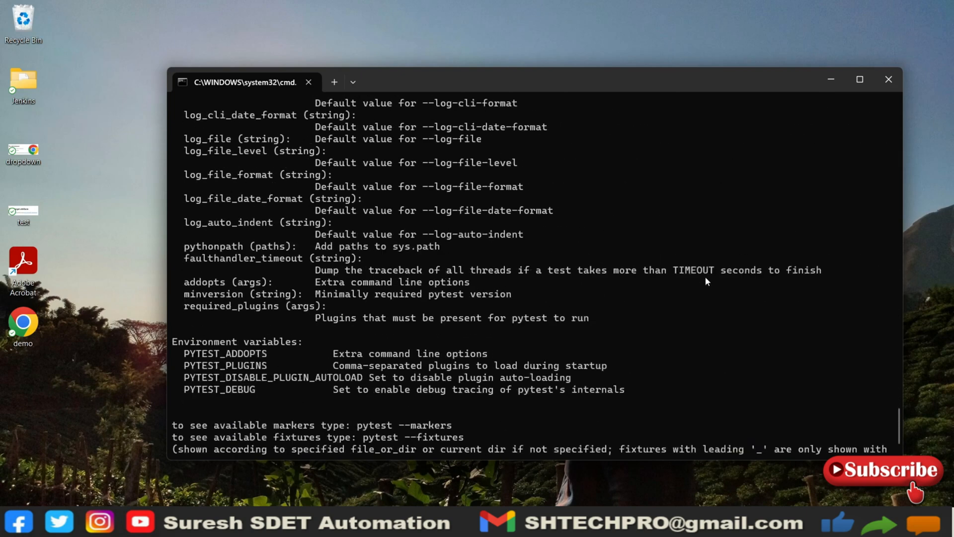
scroll("down", 3)
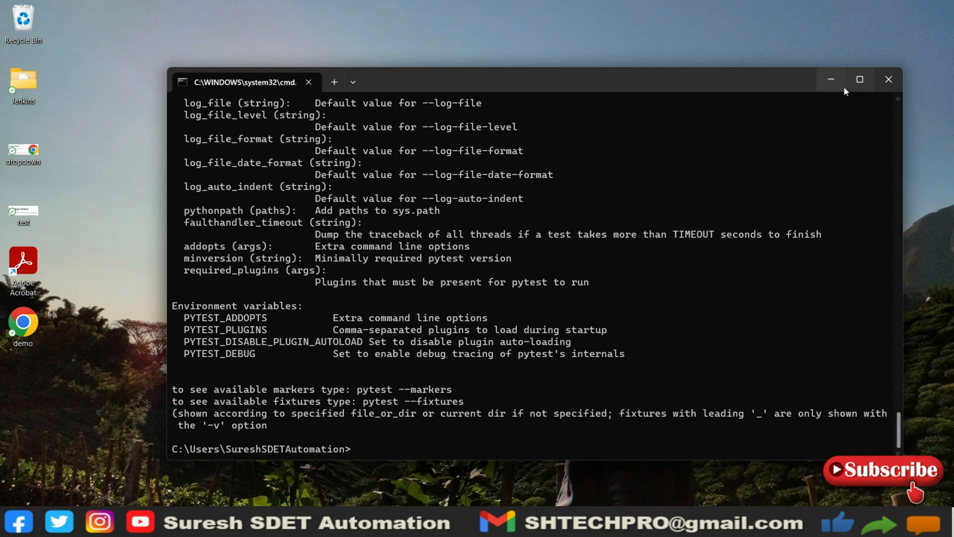
mouse_move(830, 79)
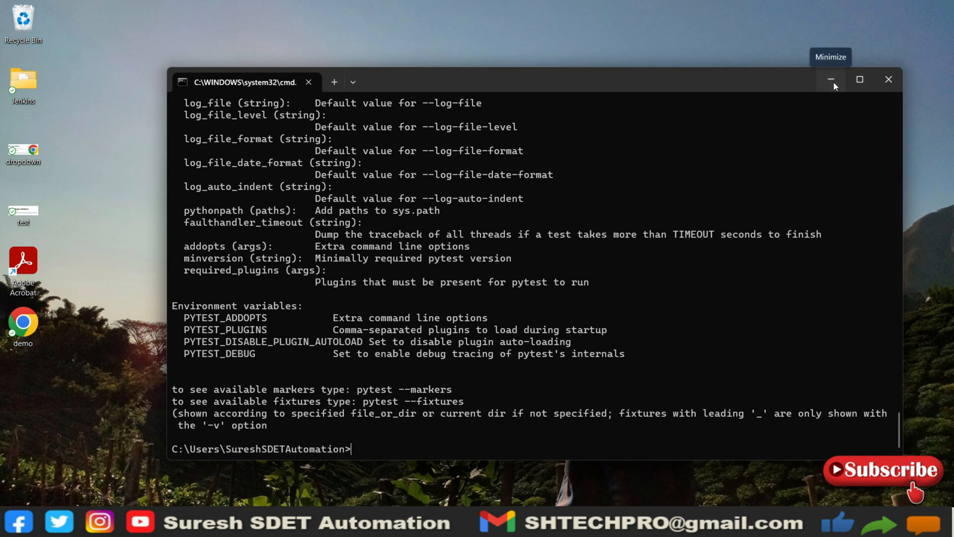
left_click(830, 79)
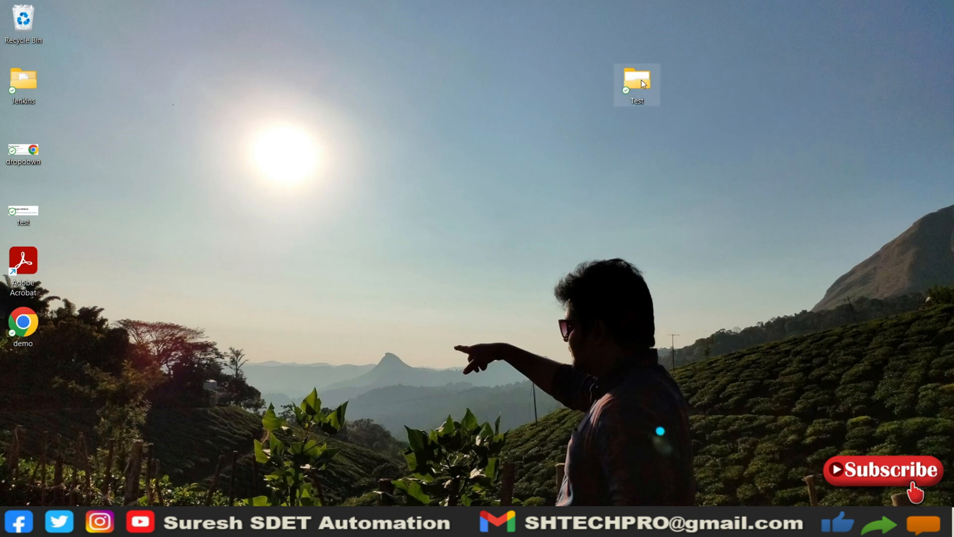
Step: Open test_demo from the Test folder, review its two test methods, then close it
double_click(637, 79)
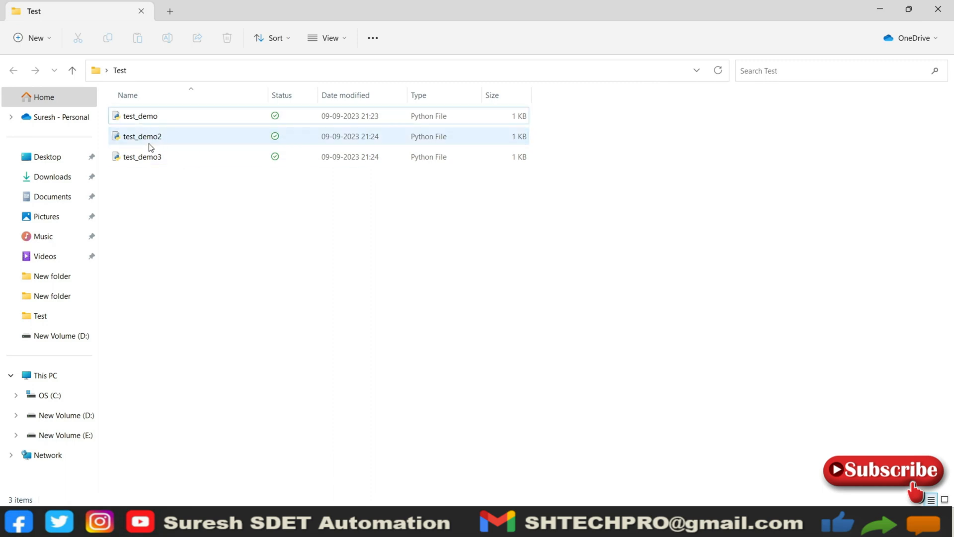
left_click(141, 116)
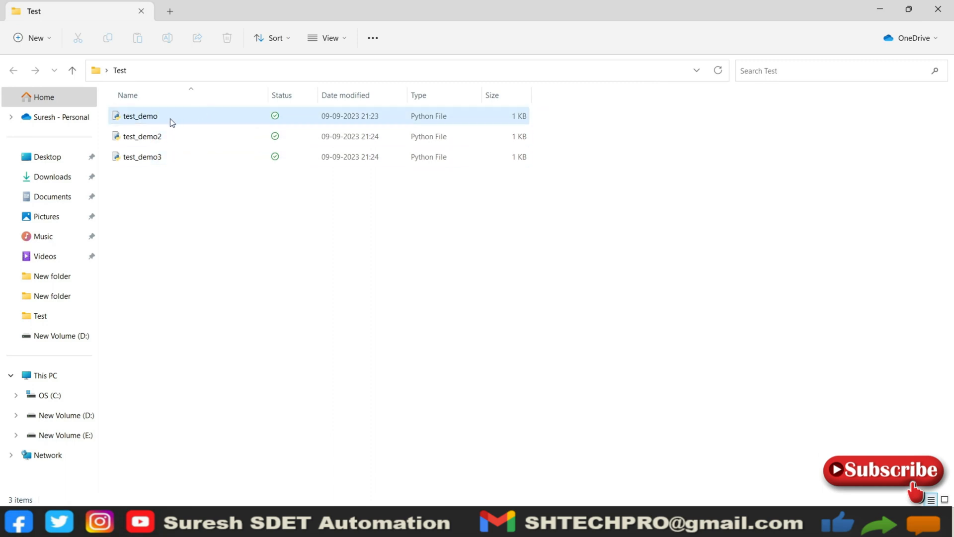
right_click(141, 116)
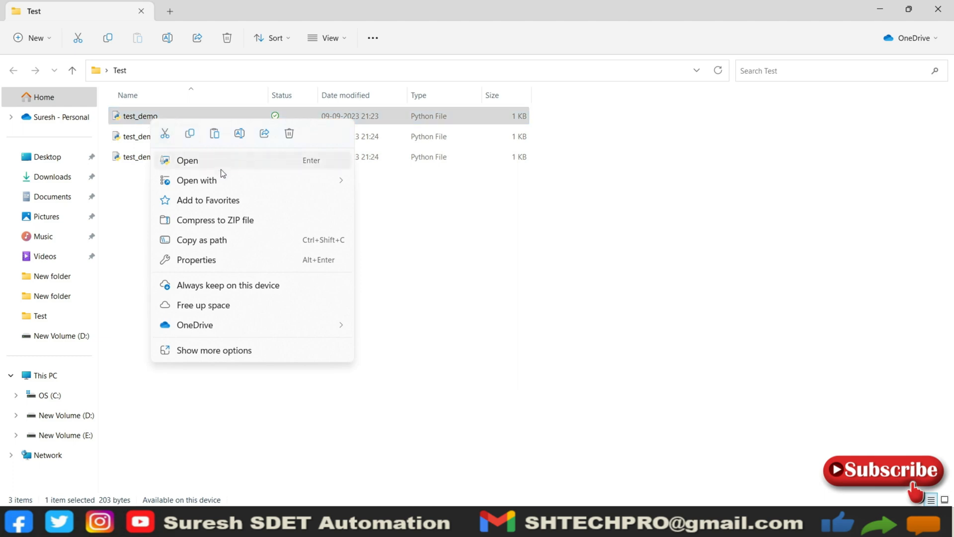
left_click(187, 160)
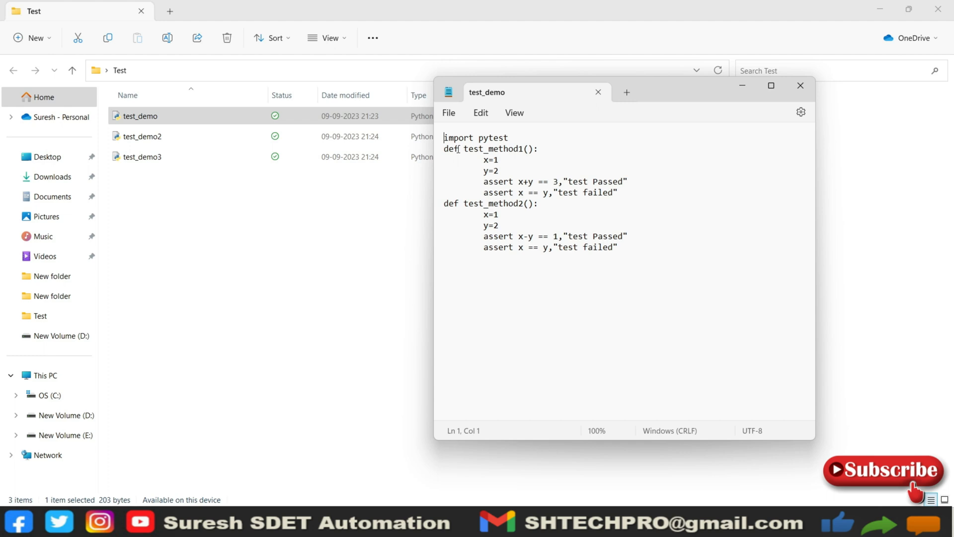
mouse_move(501, 167)
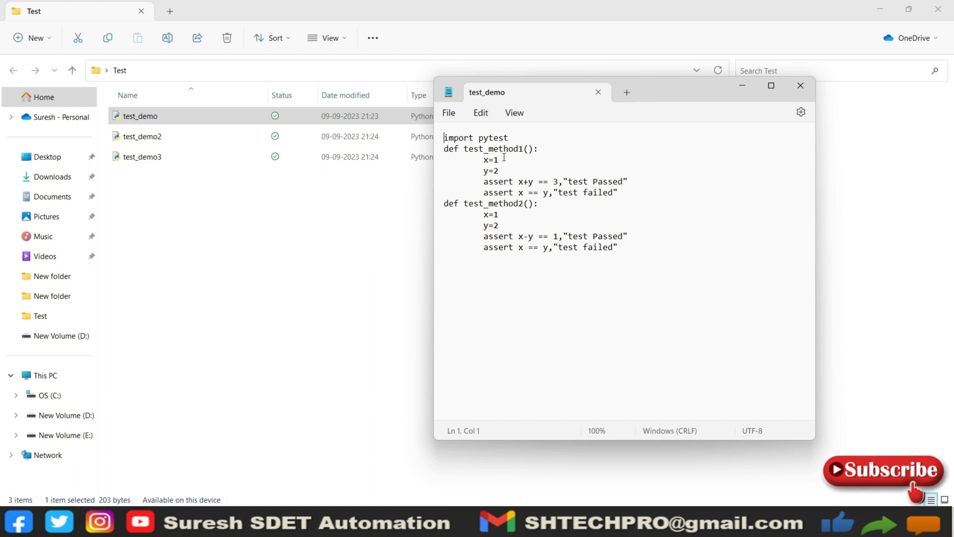
mouse_move(500, 185)
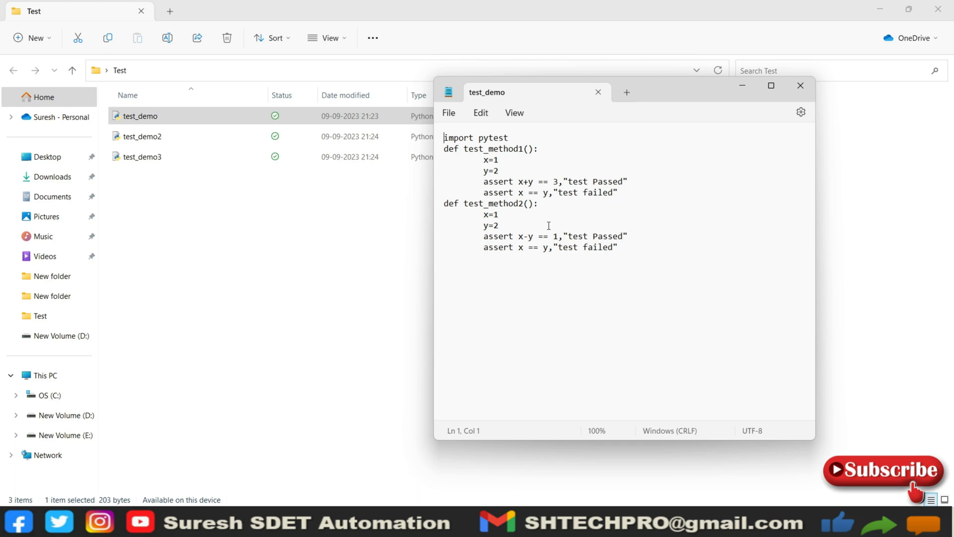
mouse_move(669, 206)
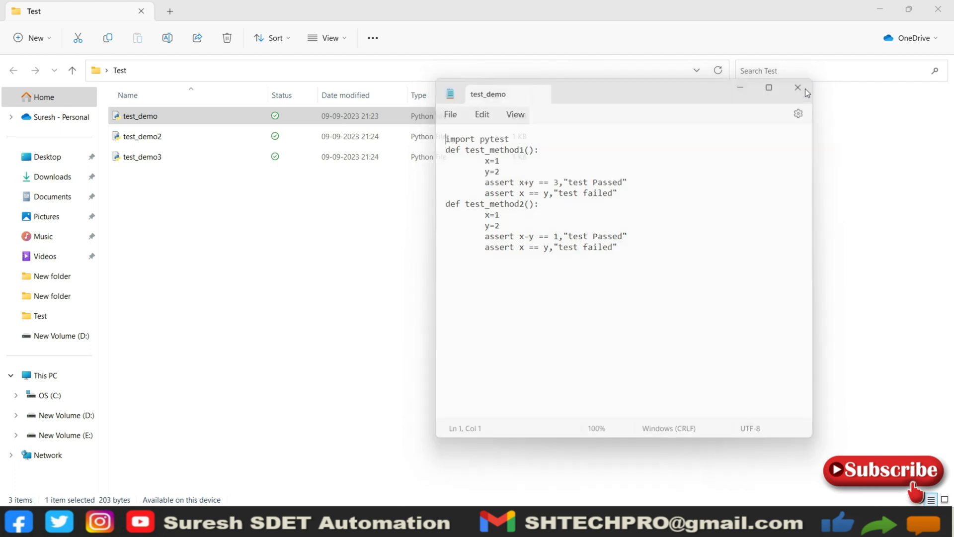
left_click(797, 87)
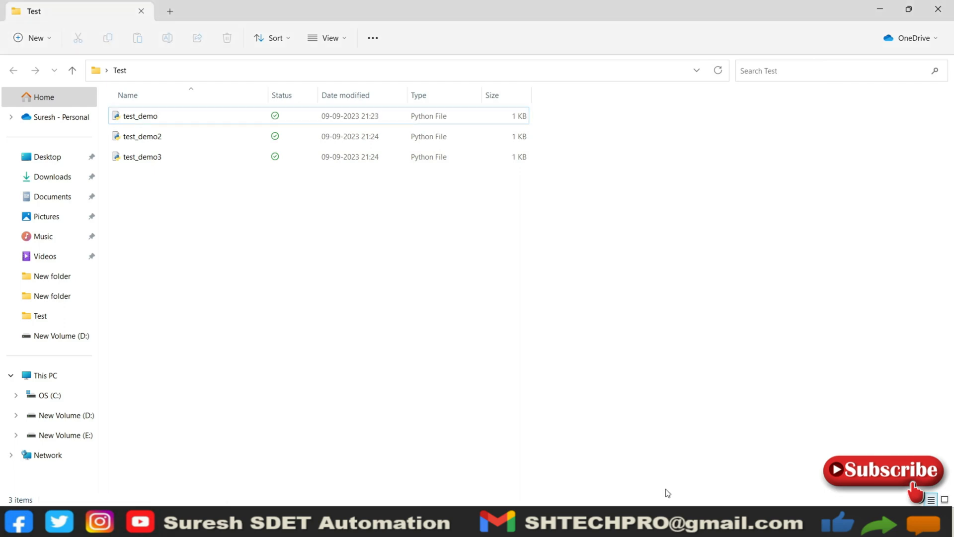
Step: Change directory to C:\Users\SureshSDETAutomation\OneDrive\Desktop\Test in Command Prompt
left_click(396, 71)
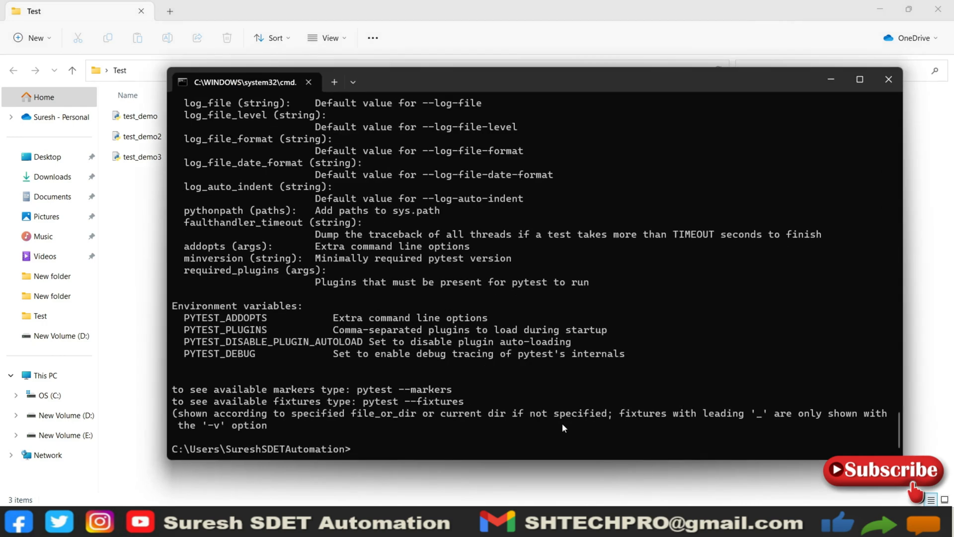
type("cd")
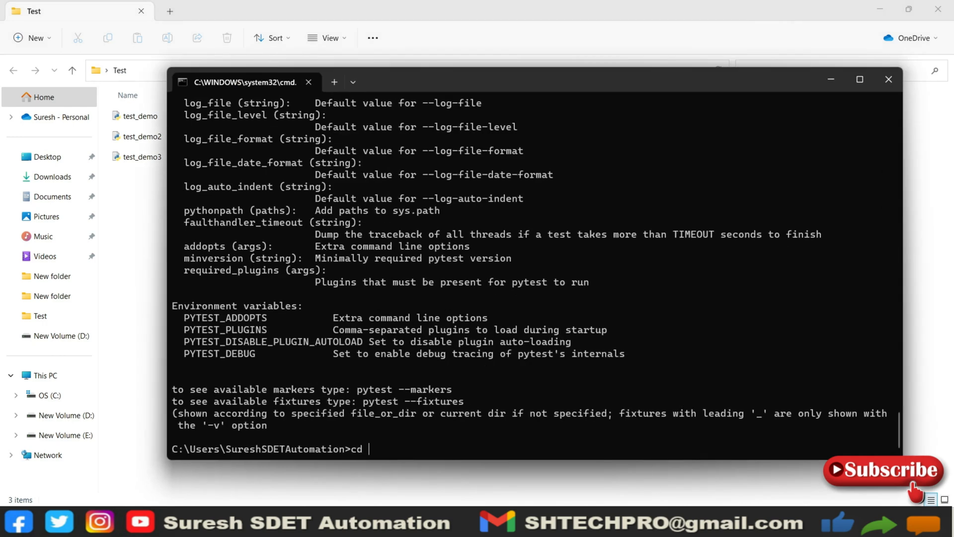
type("C:\\Users\\SureshSDETAutomation\\OneDrive\\Desktop\\Test")
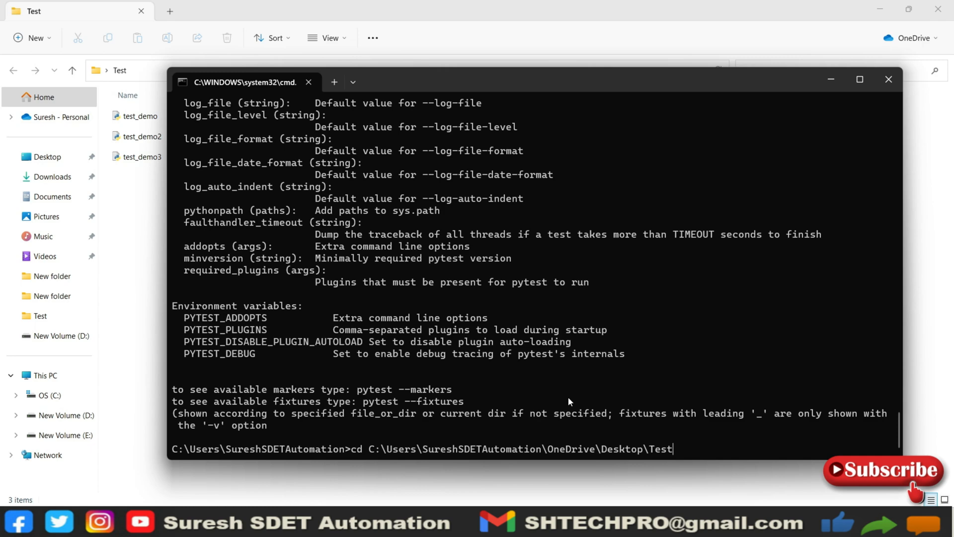
key("enter")
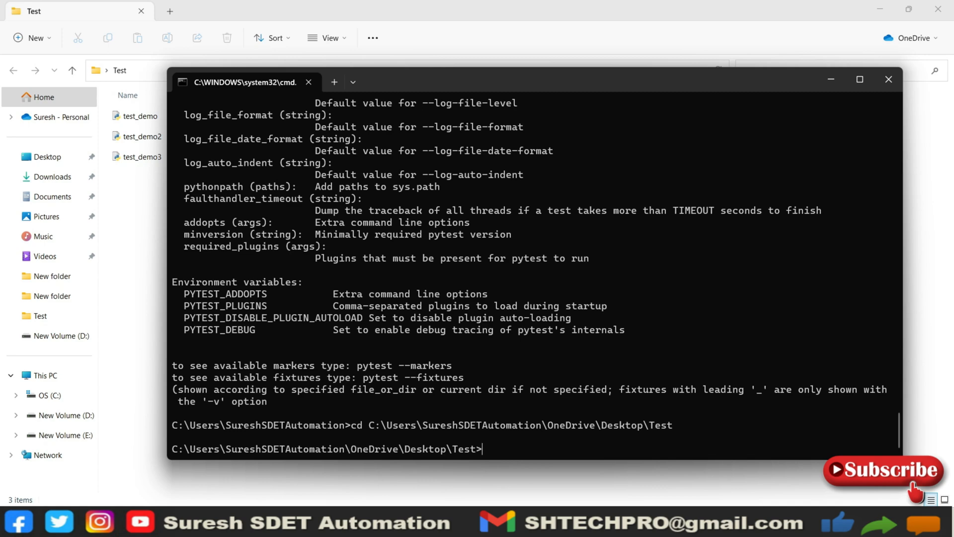
type("p")
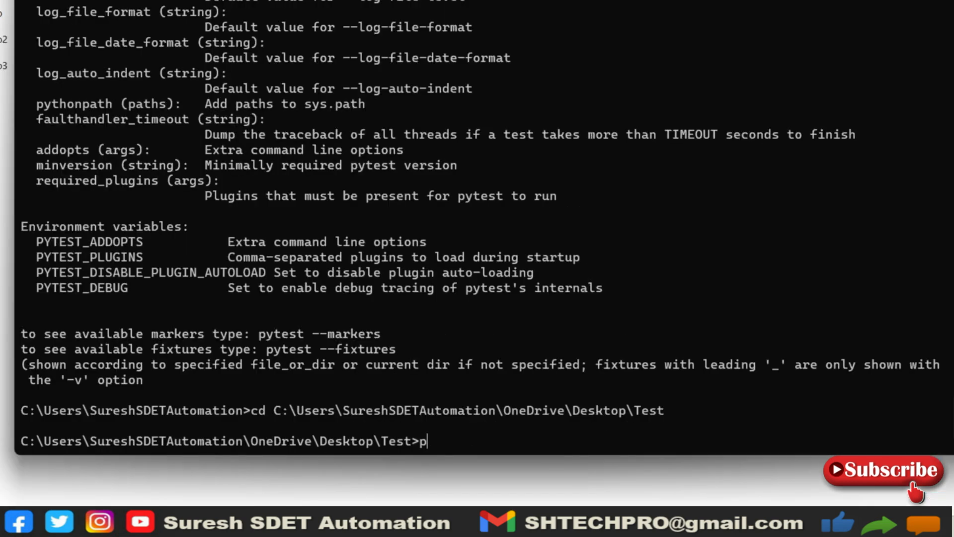
Step: Run py.test in the Test folder, with all 6 tests failing
type("y.test")
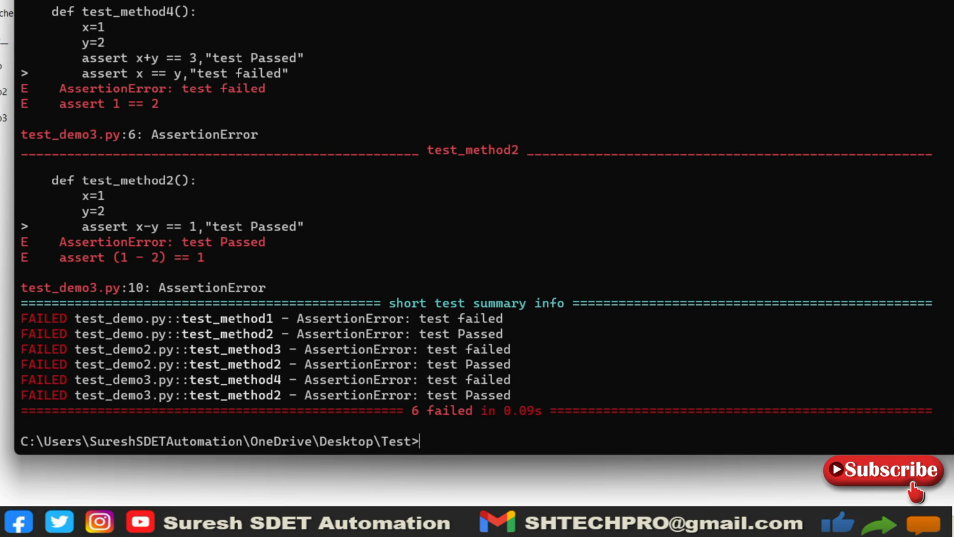
mouse_move(543, 363)
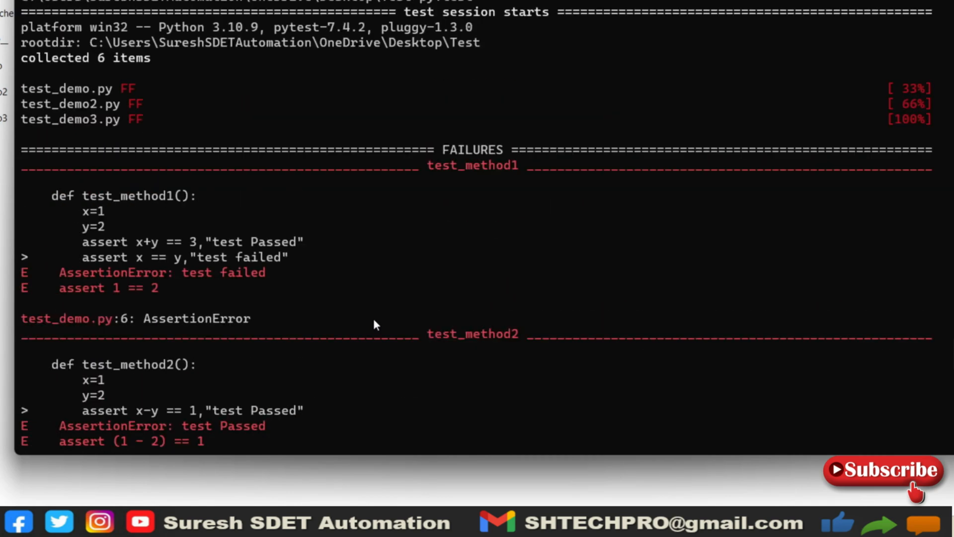
mouse_move(373, 320)
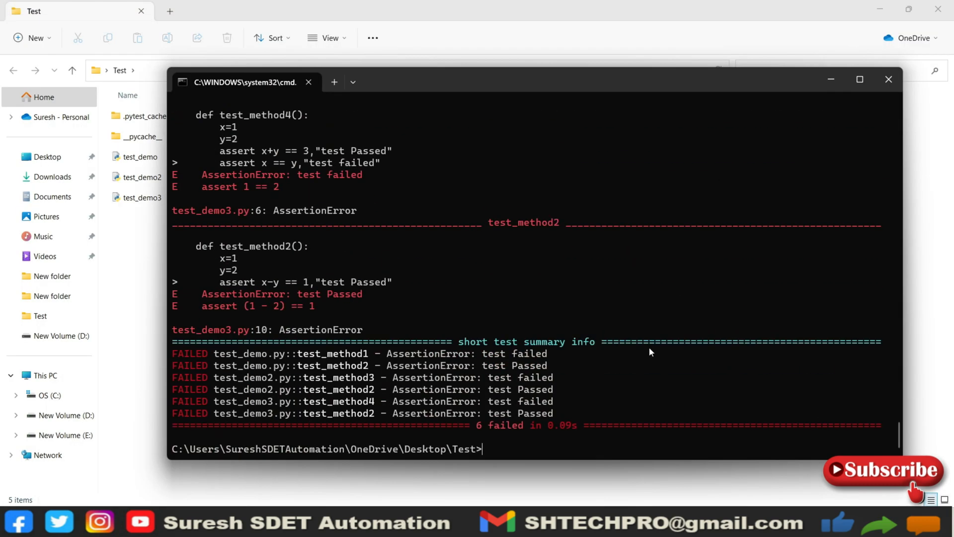
mouse_move(513, 94)
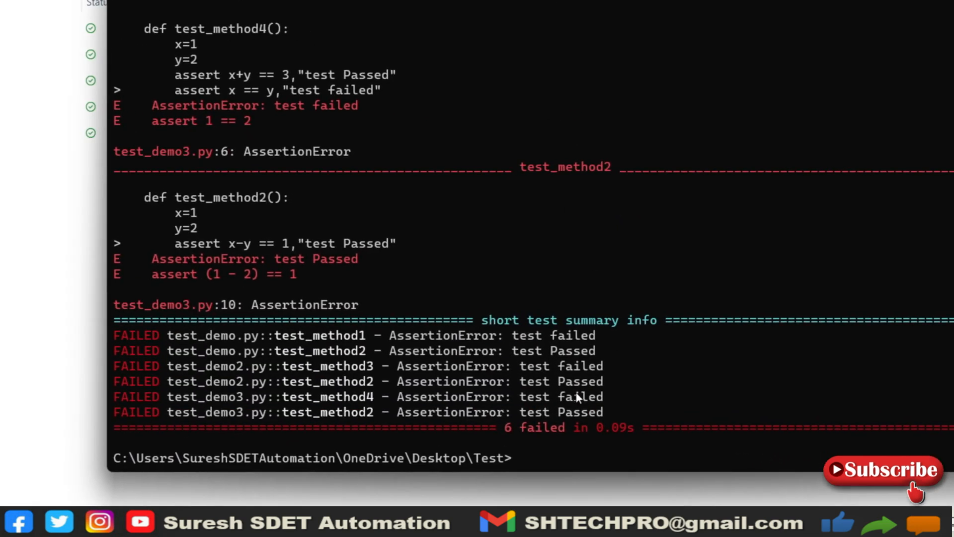
Step: Run py.test test_demo.py, highlight its two failure marks, then minimize Command Prompt
type("py.")
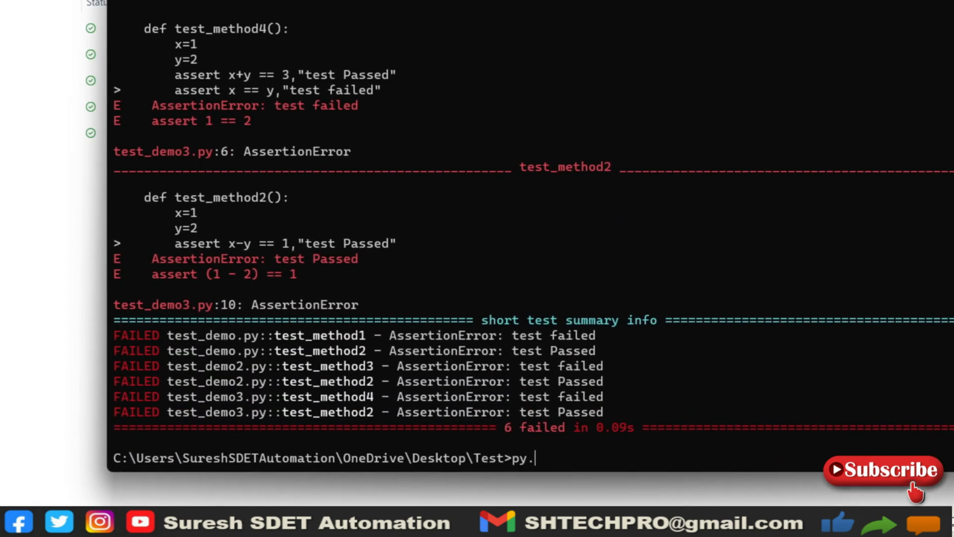
type("test t")
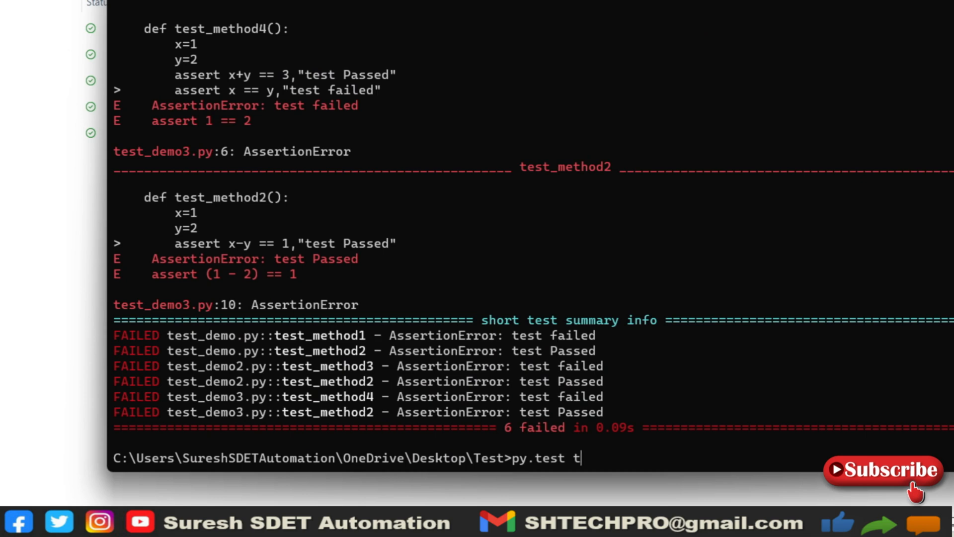
type("est_demo.py")
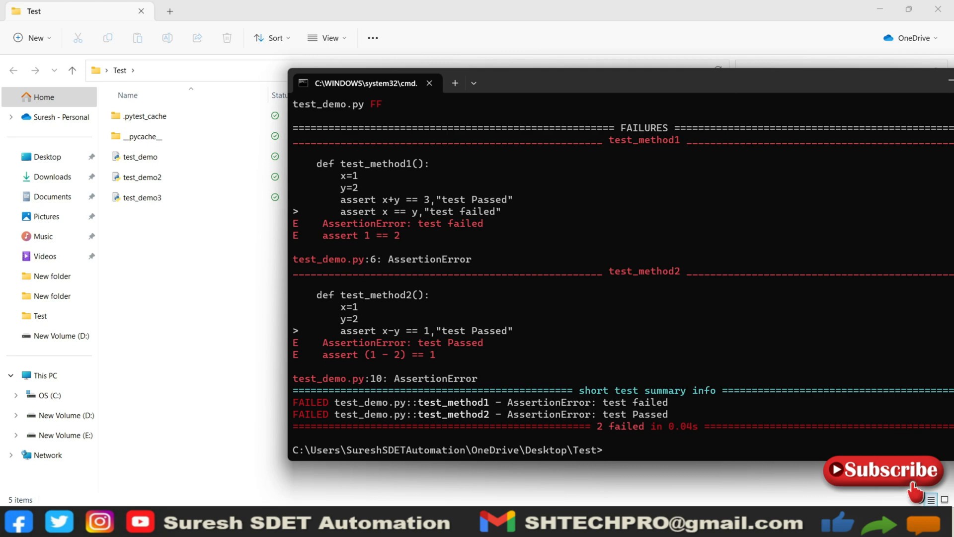
mouse_move(633, 344)
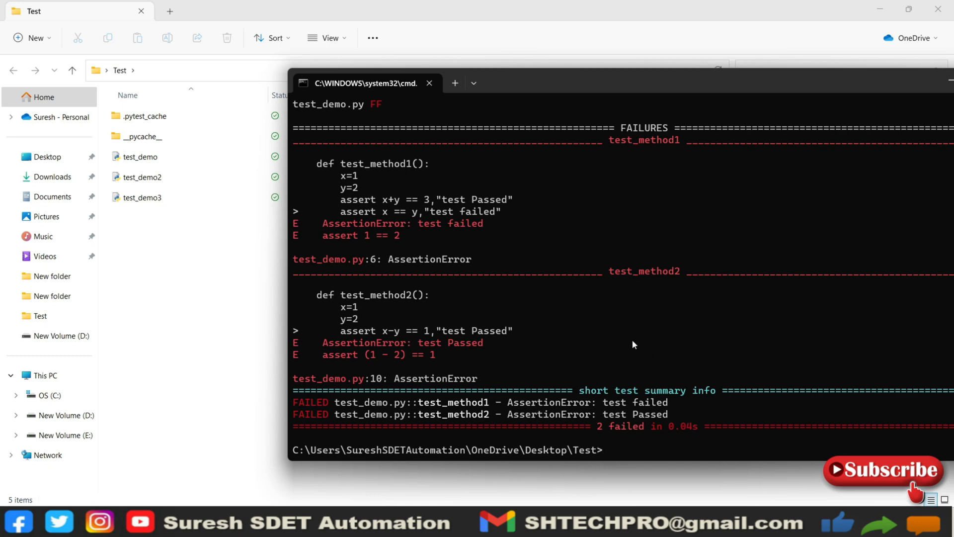
mouse_move(606, 321)
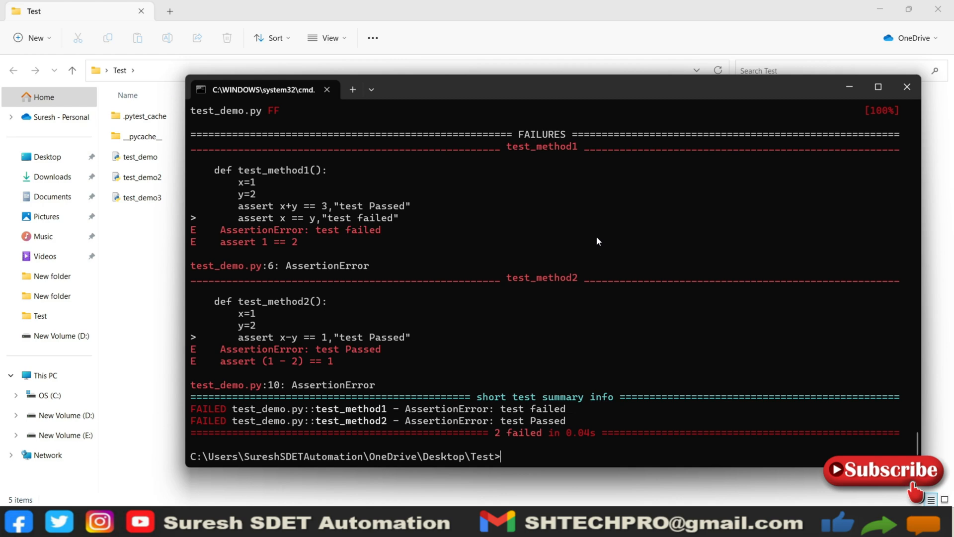
mouse_move(563, 266)
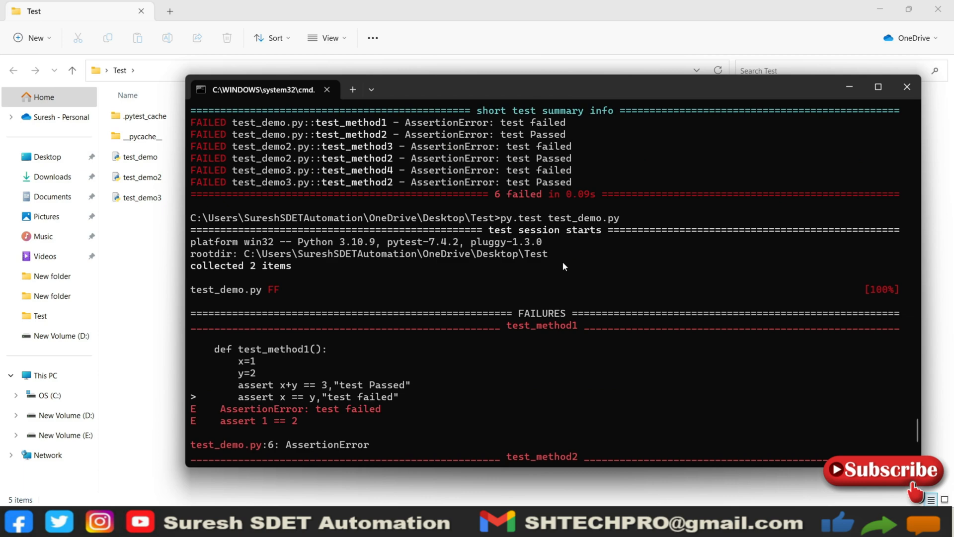
mouse_move(443, 295)
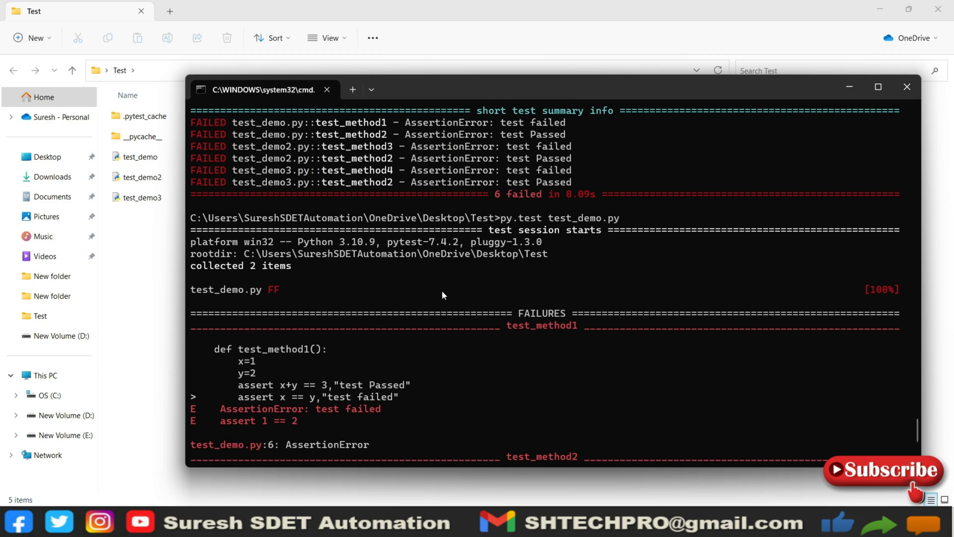
mouse_move(324, 313)
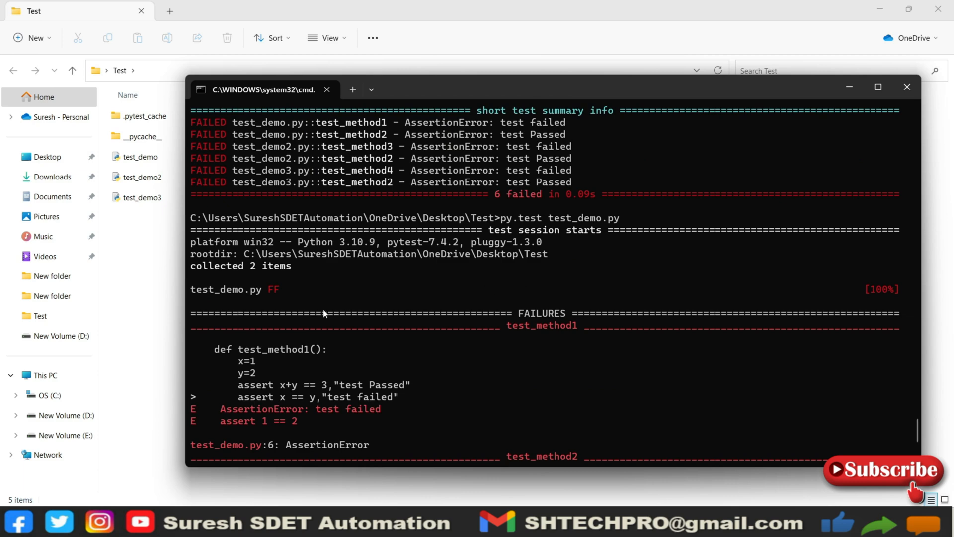
double_click(215, 289)
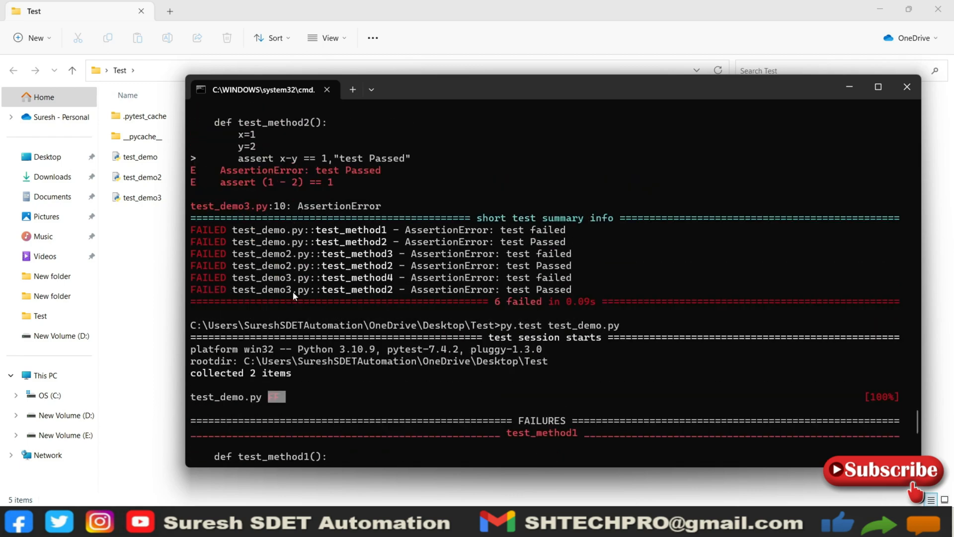
scroll("down", 3)
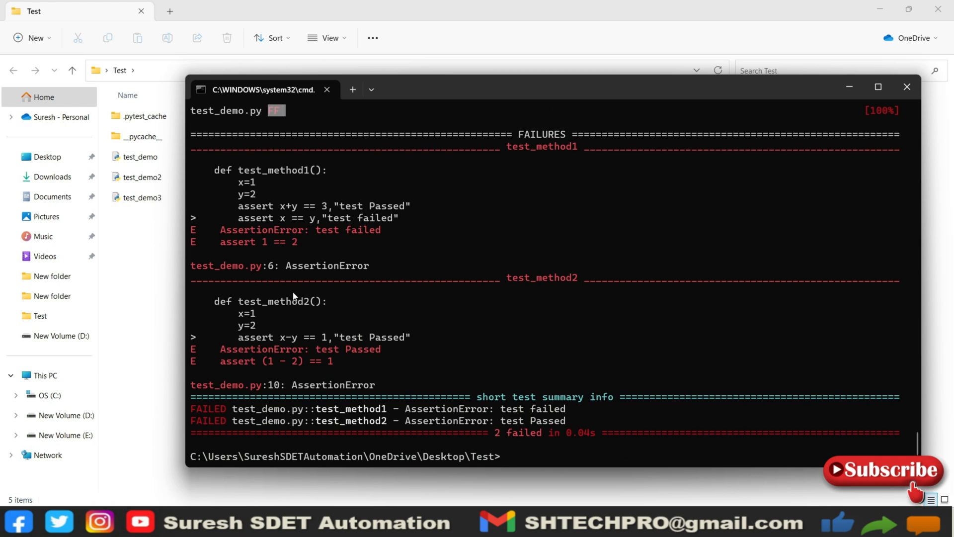
left_click(906, 86)
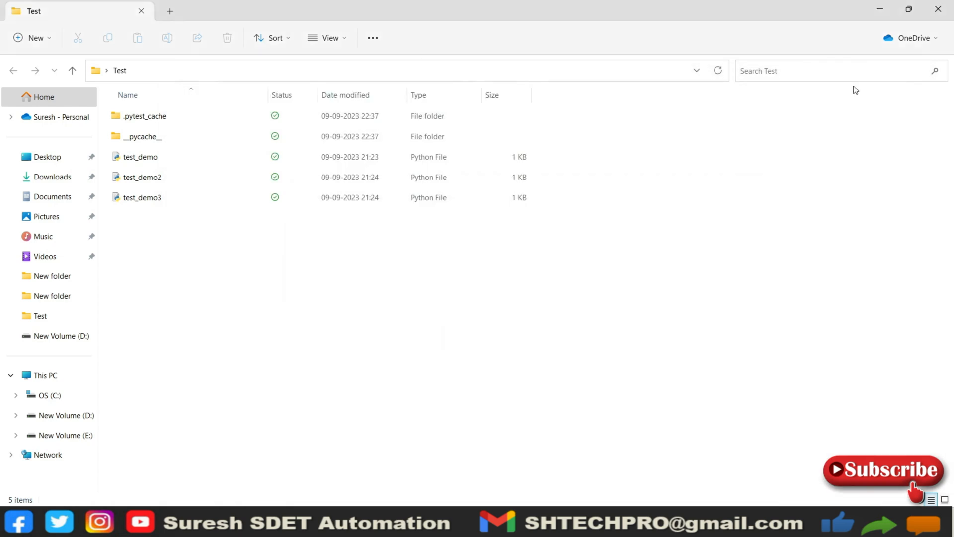
Step: Open test_demo in Notepad and comment out assert x == y in test_method1
left_click(141, 156)
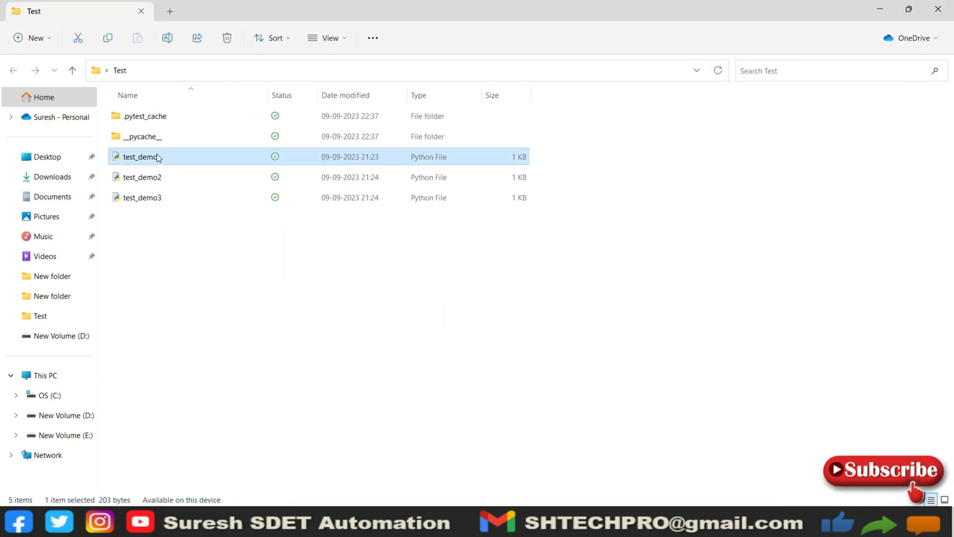
right_click(143, 157)
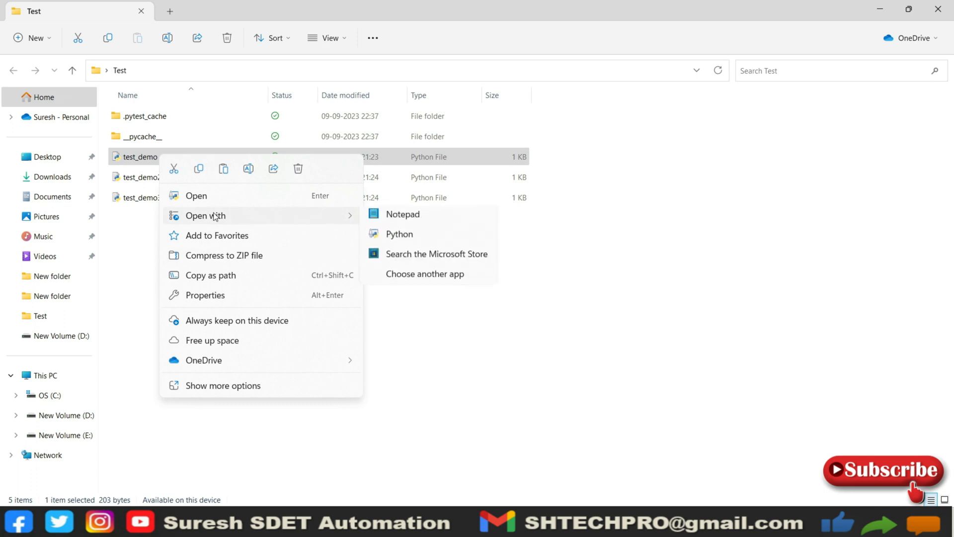
left_click(402, 214)
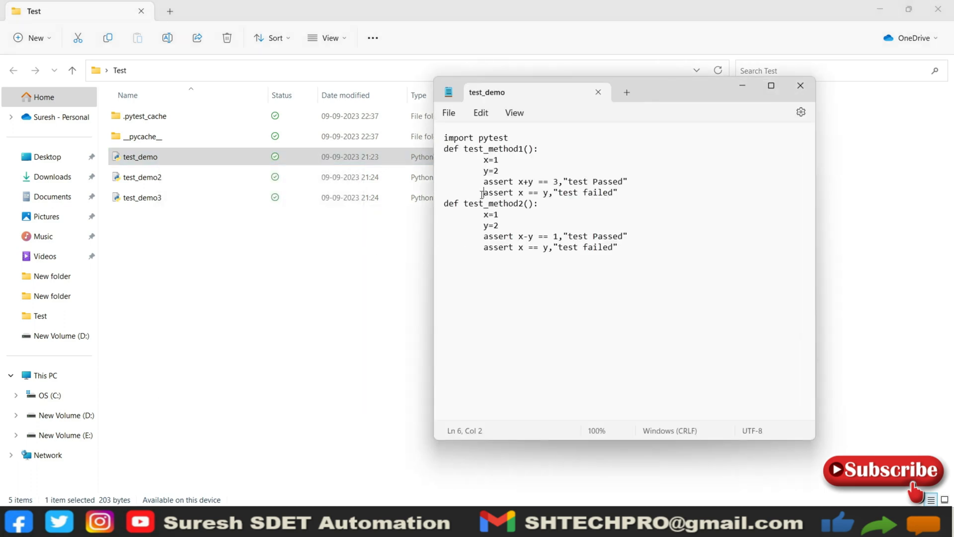
type("#")
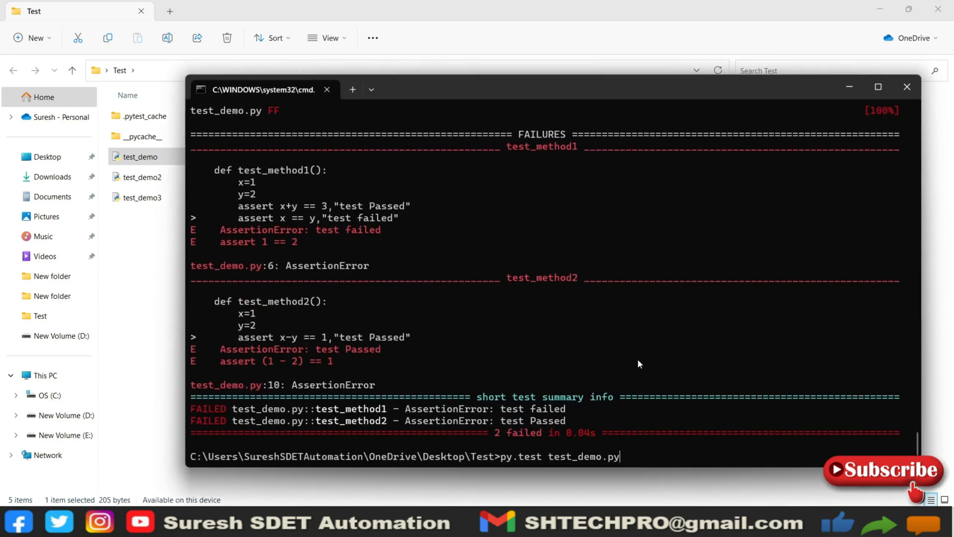
Step: Rerun py.test test_demo.py, now reporting 1 passed and 1 failed
key("Enter")
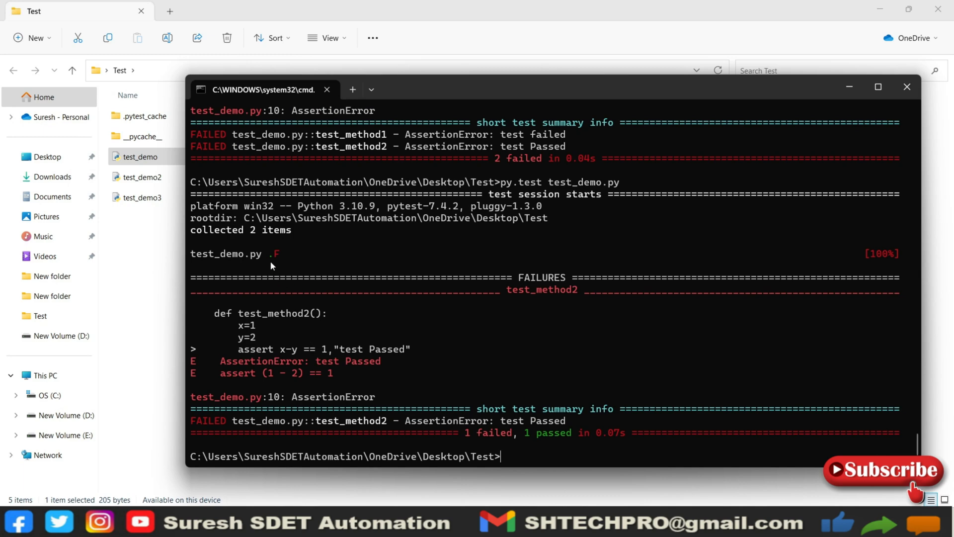
mouse_move(273, 260)
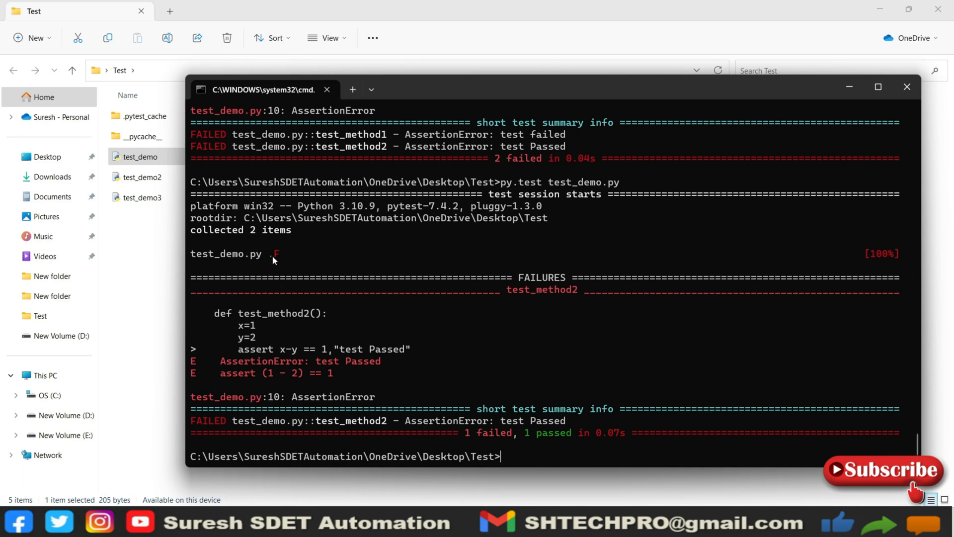
mouse_move(280, 256)
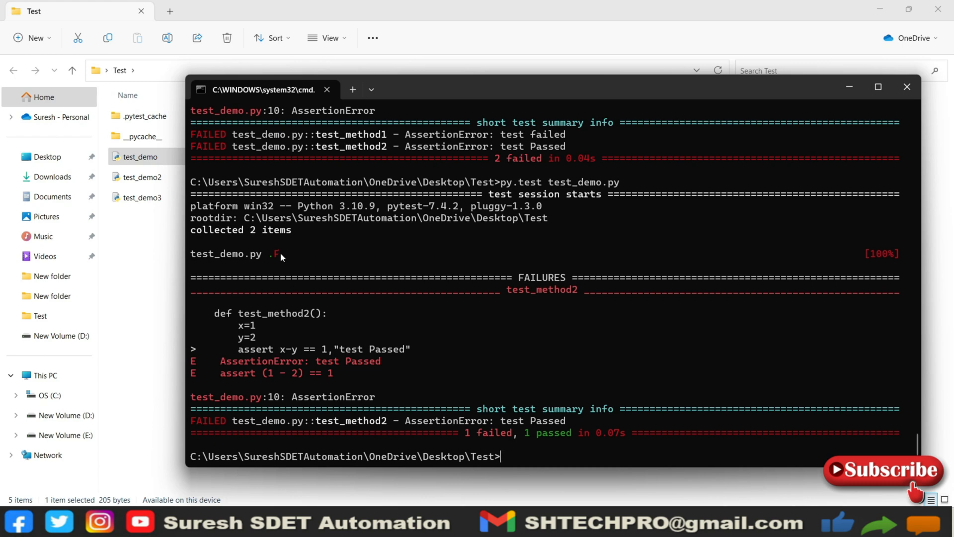